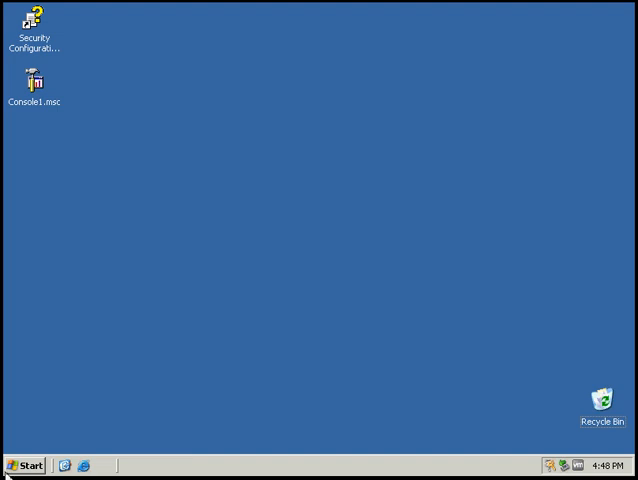
mouse_move(25, 466)
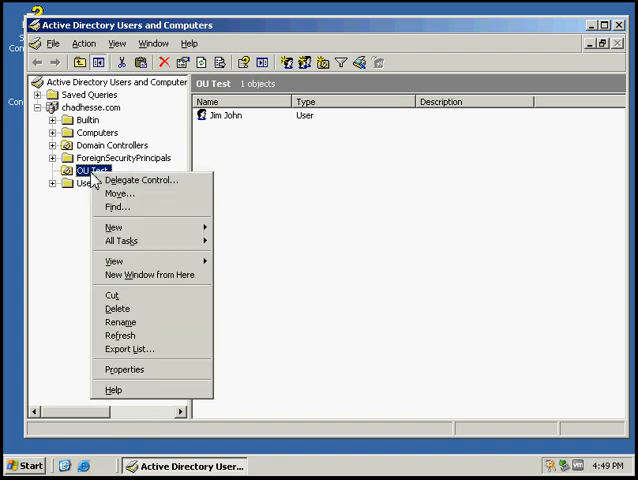
mouse_move(124, 369)
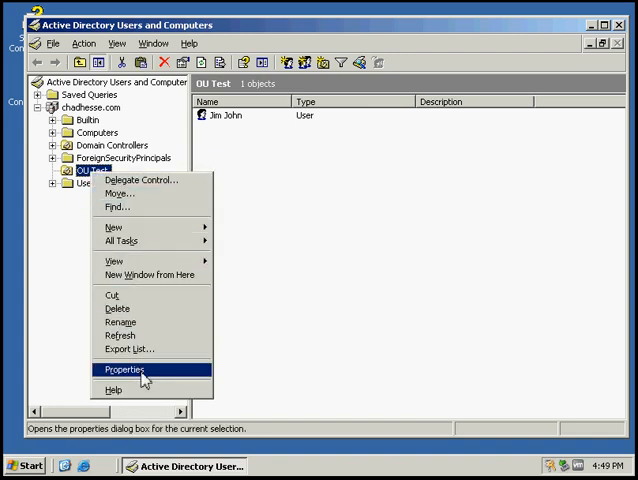
Select the Marketing Policy link on OU Test's Group Policy properties tab.
click(124, 369)
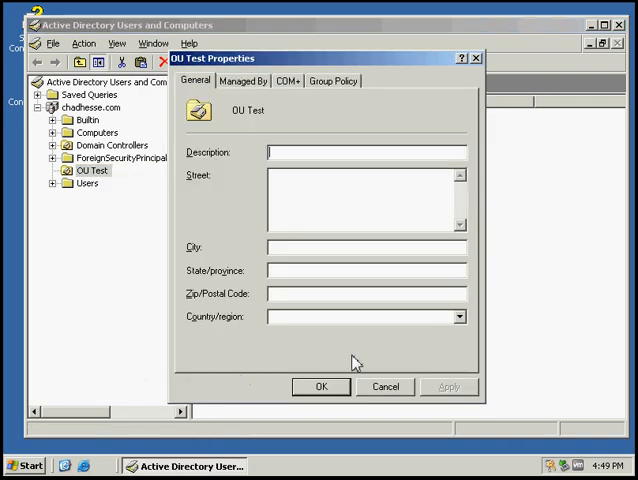
click(333, 80)
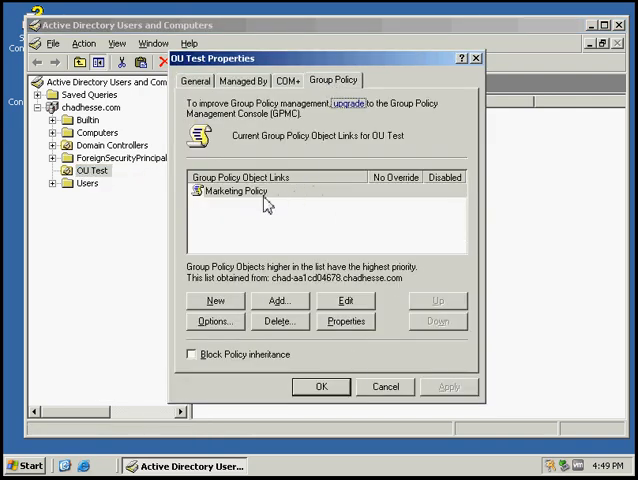
mouse_move(249, 194)
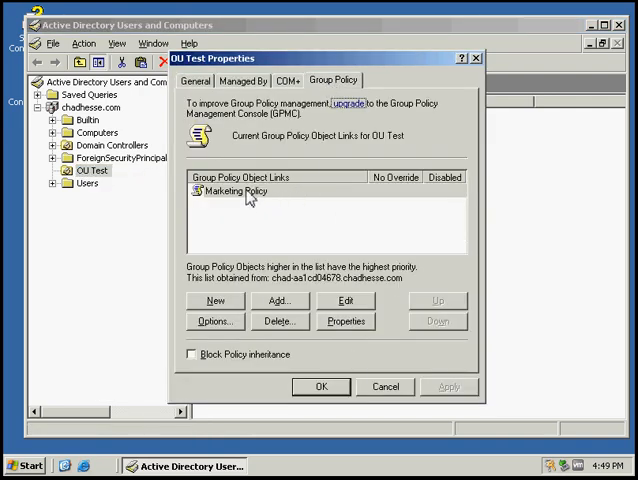
click(238, 191)
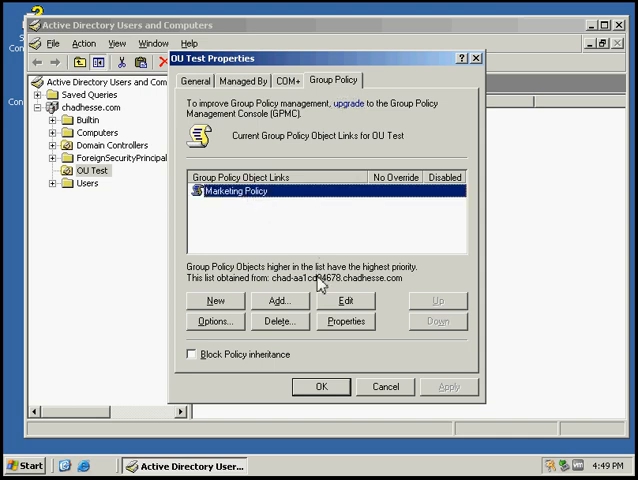
mouse_move(372, 313)
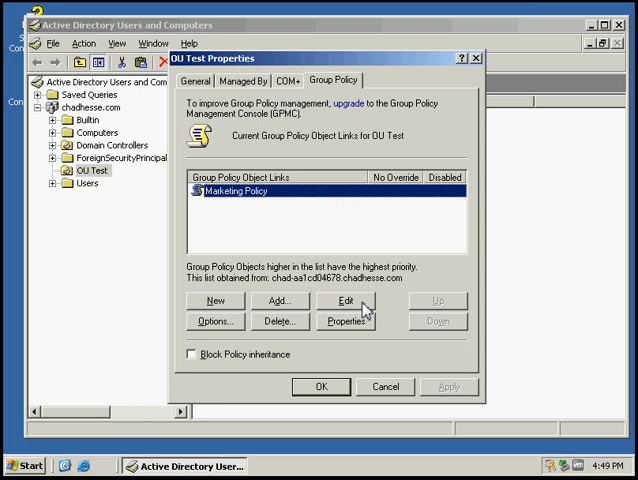
Edit Marketing Policy and browse to User Configuration > Administrative Templates > Desktop.
click(337, 300)
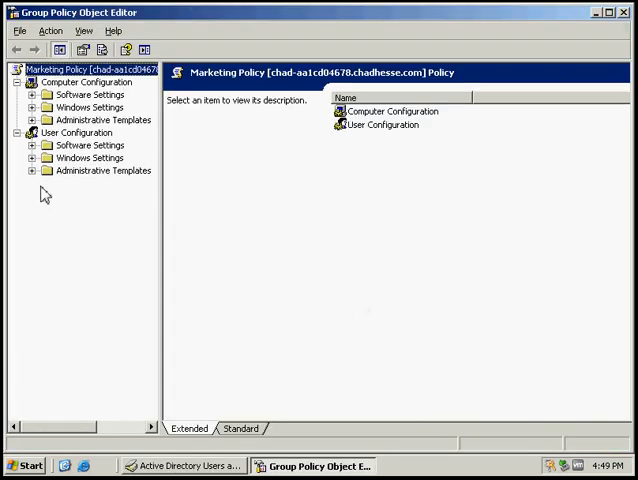
mouse_move(34, 190)
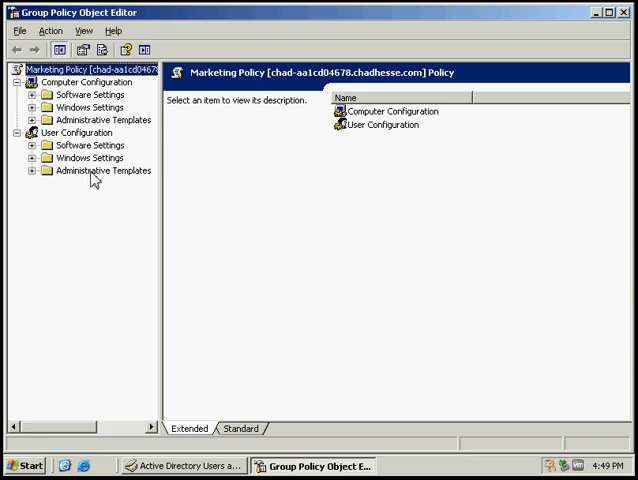
mouse_move(78, 188)
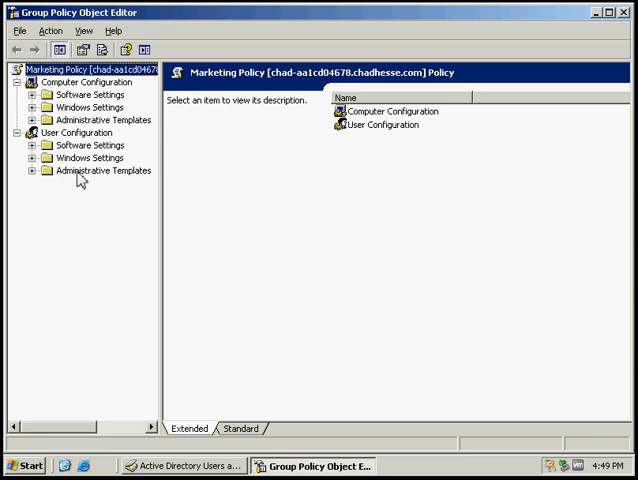
click(104, 170)
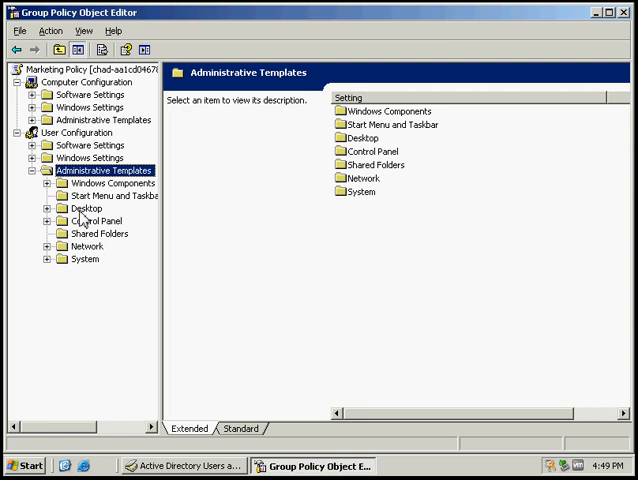
click(74, 208)
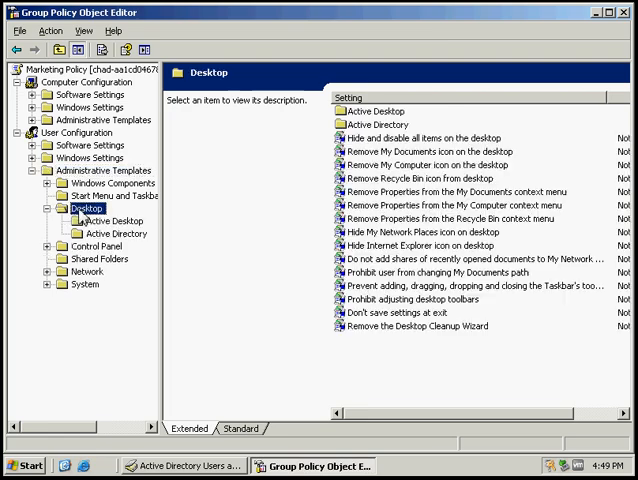
mouse_move(452, 289)
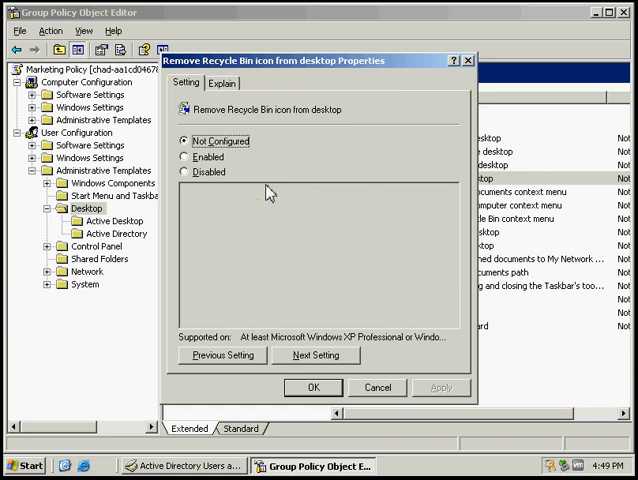
mouse_move(249, 196)
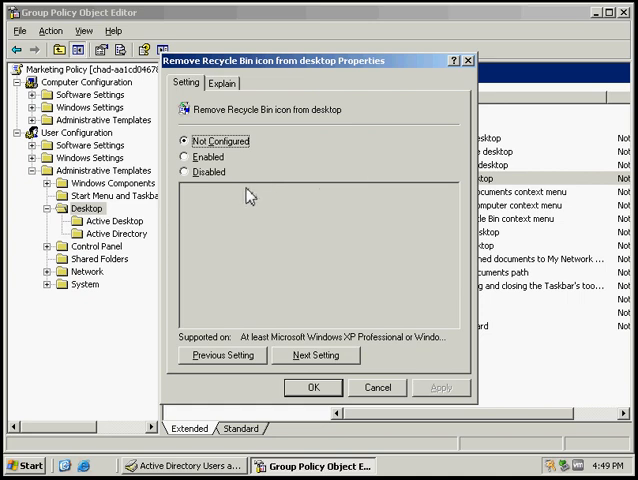
Enable 'Remove Recycle Bin icon from desktop' and apply the setting.
click(186, 157)
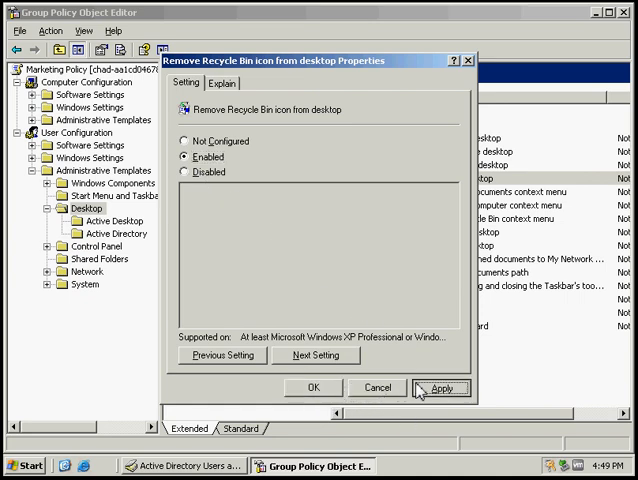
click(311, 388)
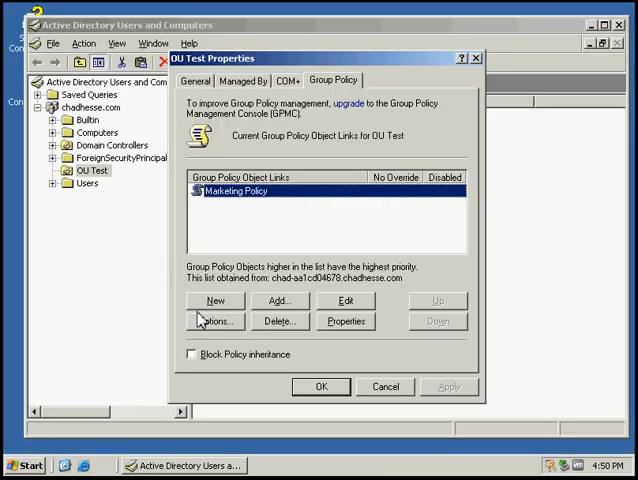
Confirm the OU Test Properties dialog and close Active Directory Users and Computers.
click(320, 386)
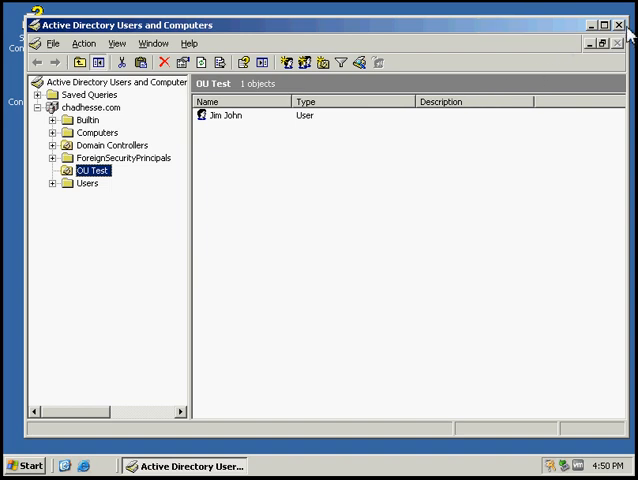
click(616, 25)
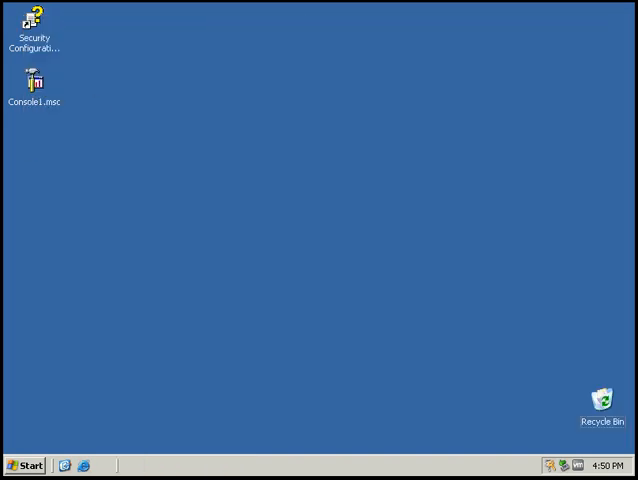